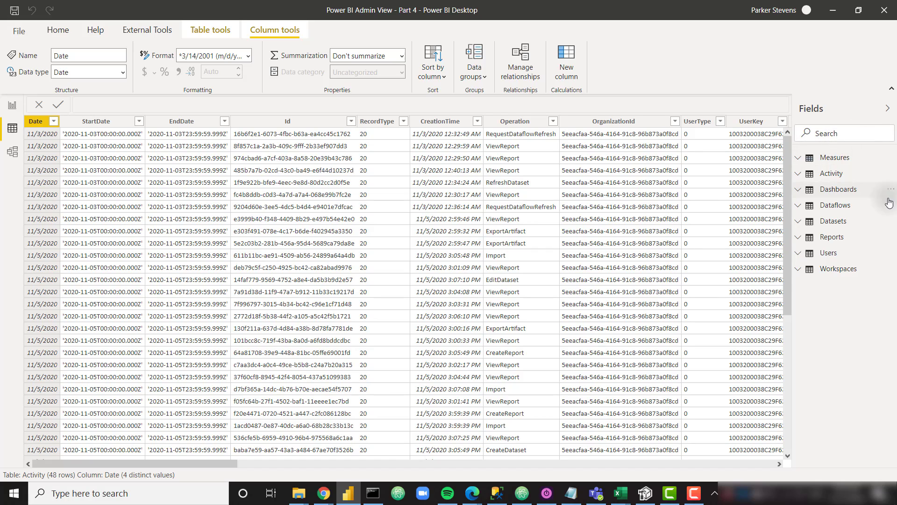
After viewing Workspaces, clear the Users emailAddress column filter to show all 30 rows
click(839, 268)
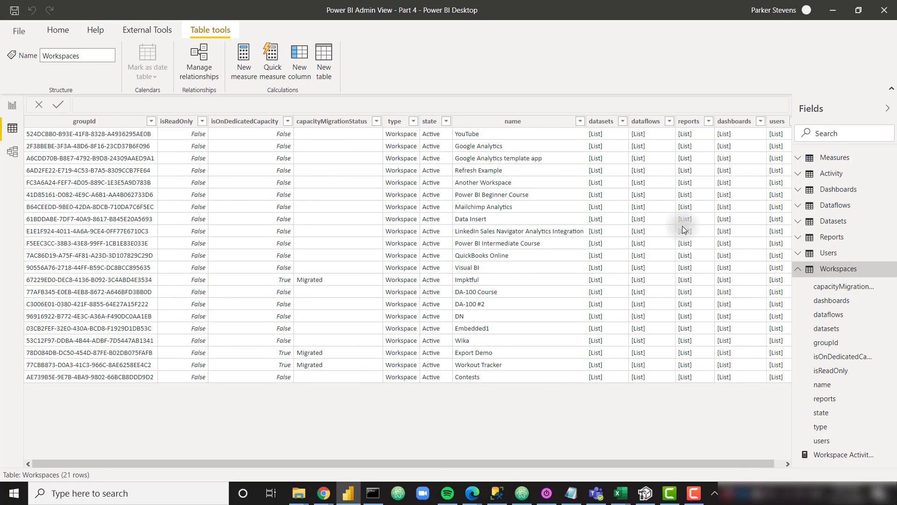
click(829, 252)
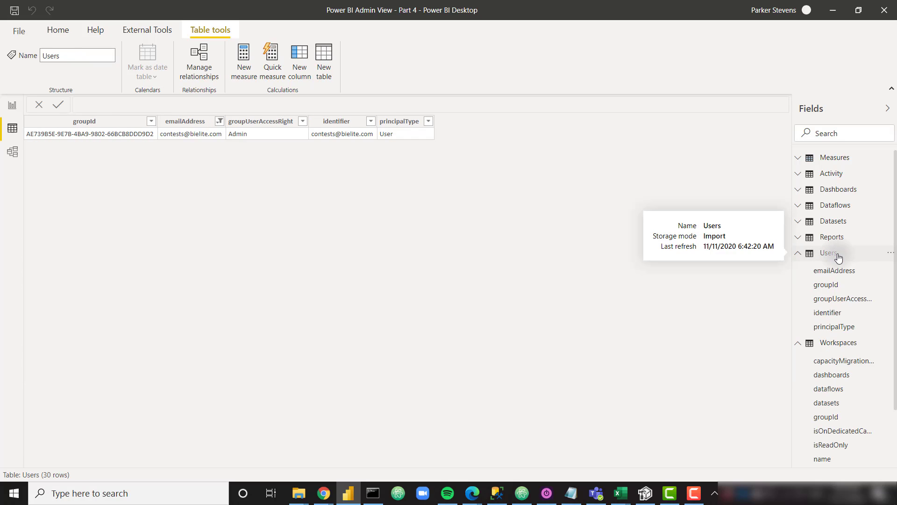
click(185, 121)
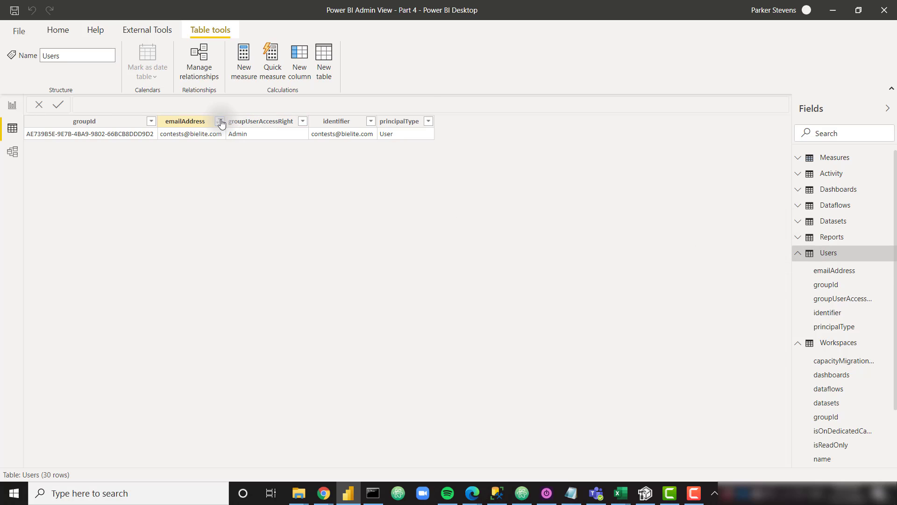
click(220, 122)
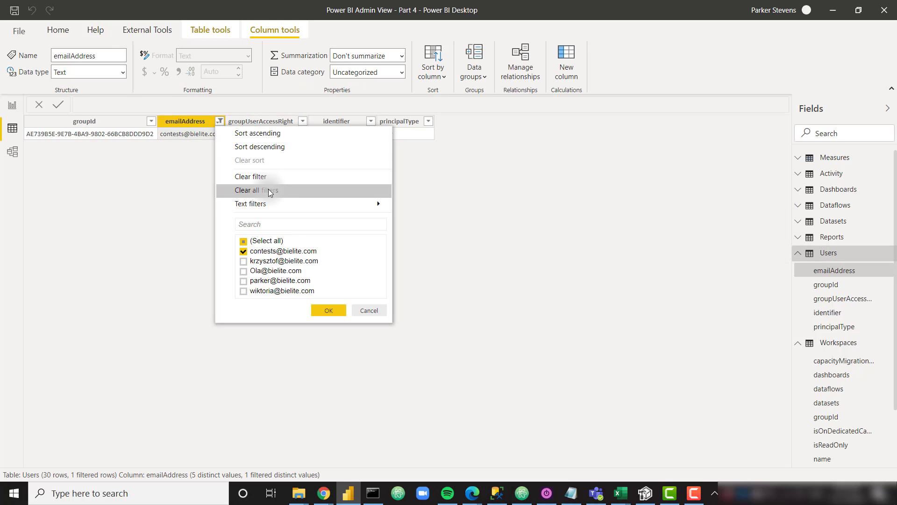
click(258, 190)
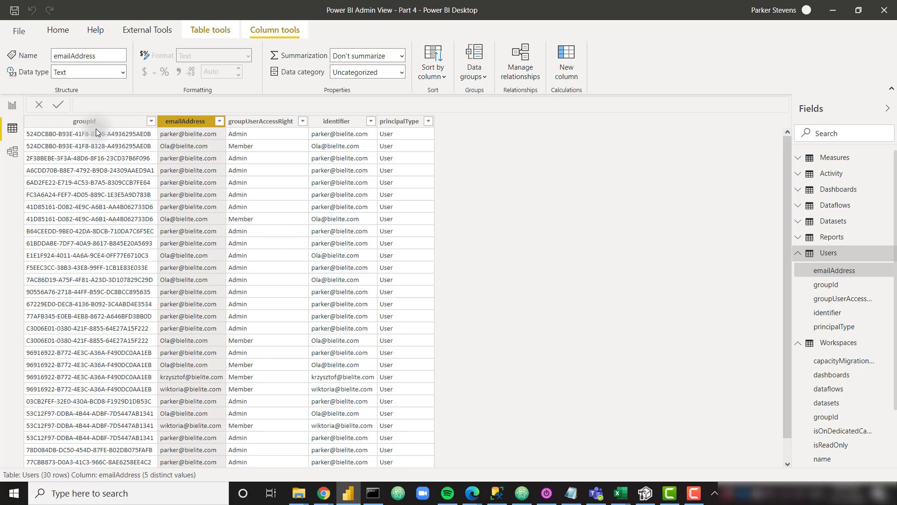
mouse_move(852, 244)
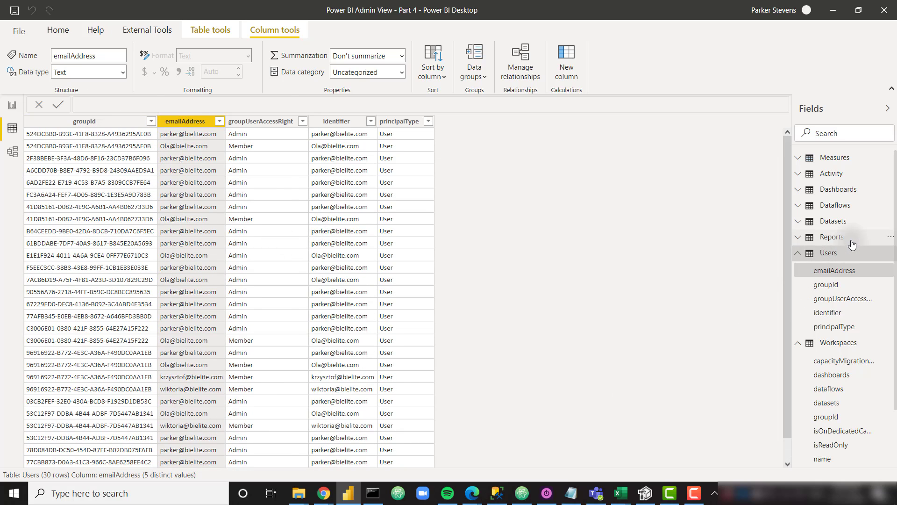
Browse the Reports, Dataflows, Dashboards and Activity tables in Data view
click(832, 237)
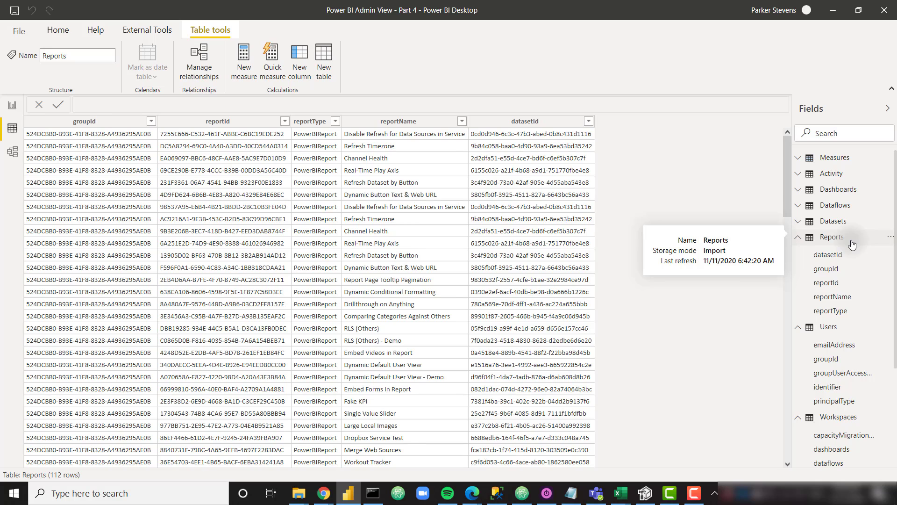
click(831, 221)
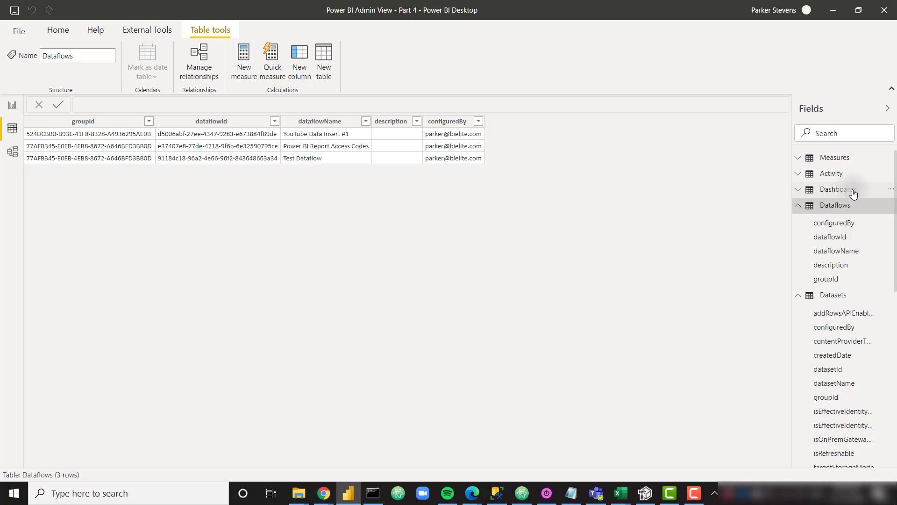
click(836, 189)
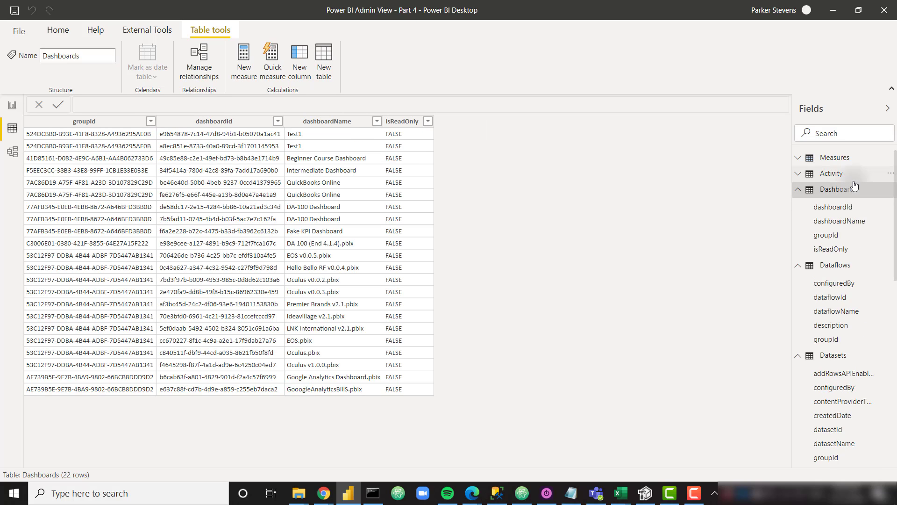
click(831, 173)
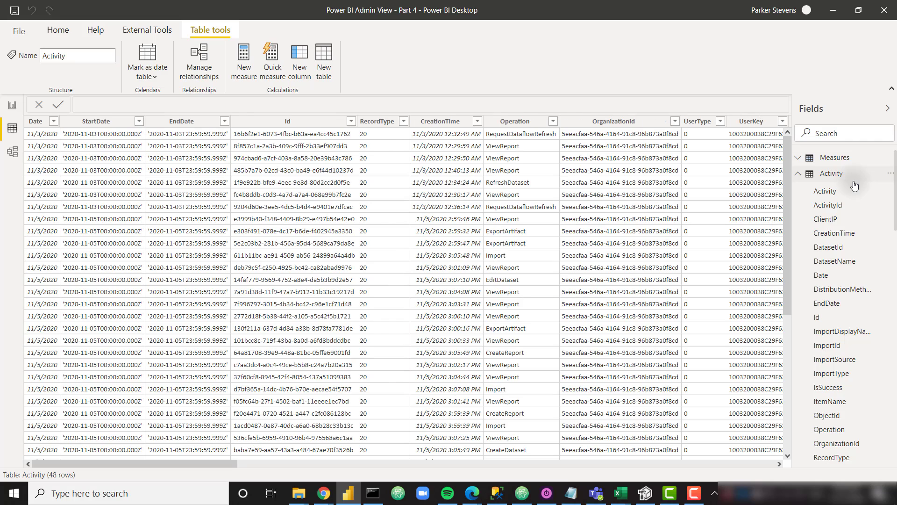
mouse_move(518, 220)
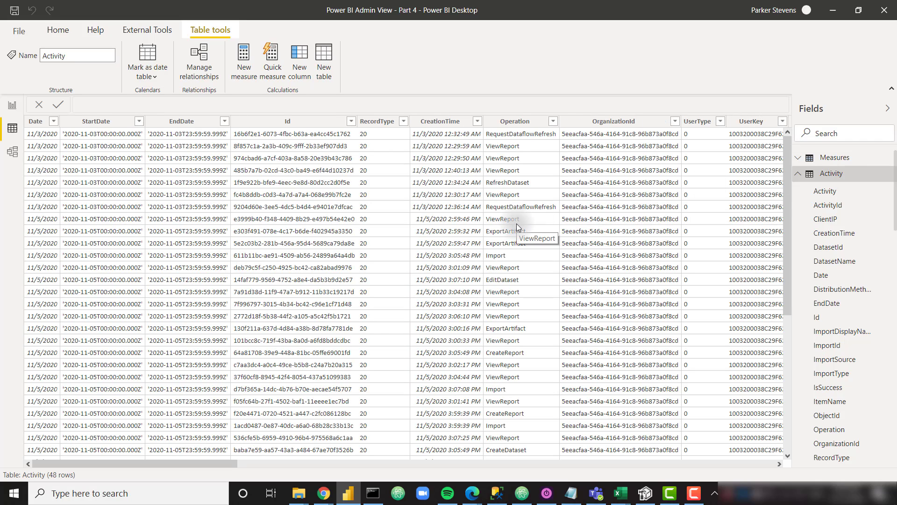
mouse_move(526, 156)
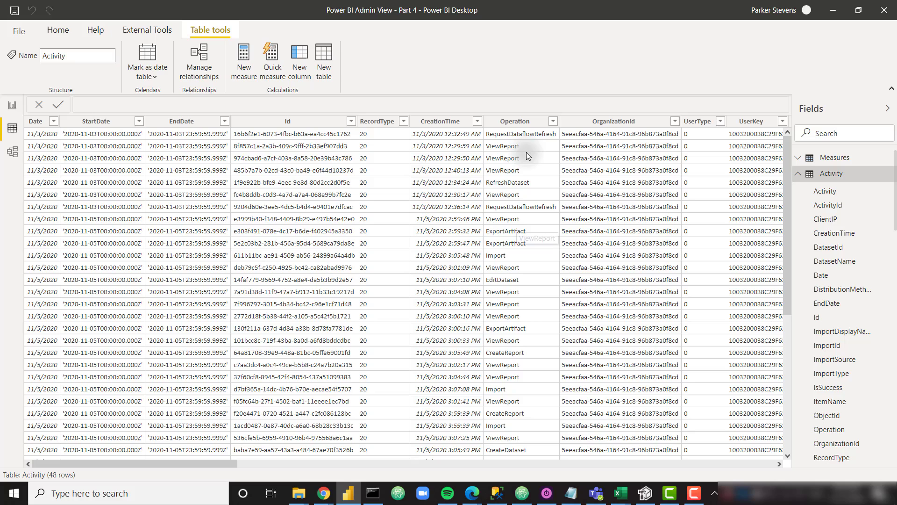
mouse_move(526, 158)
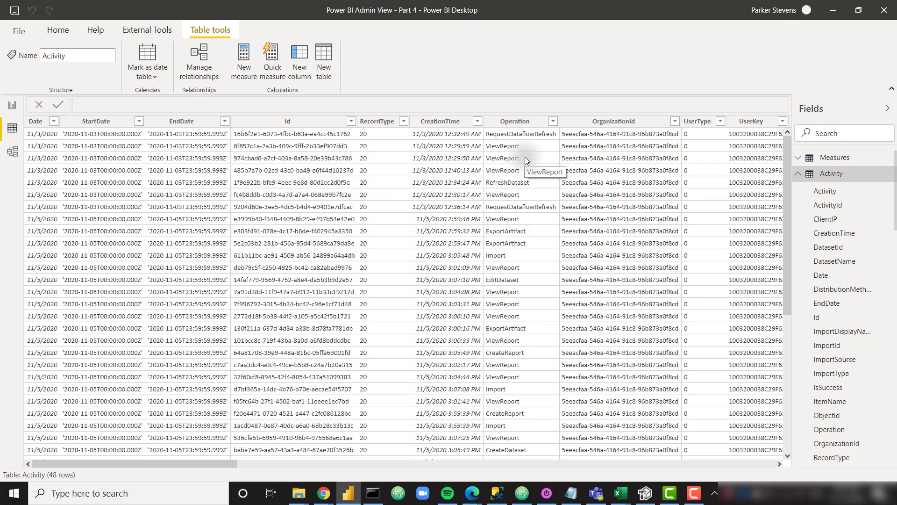
mouse_move(522, 148)
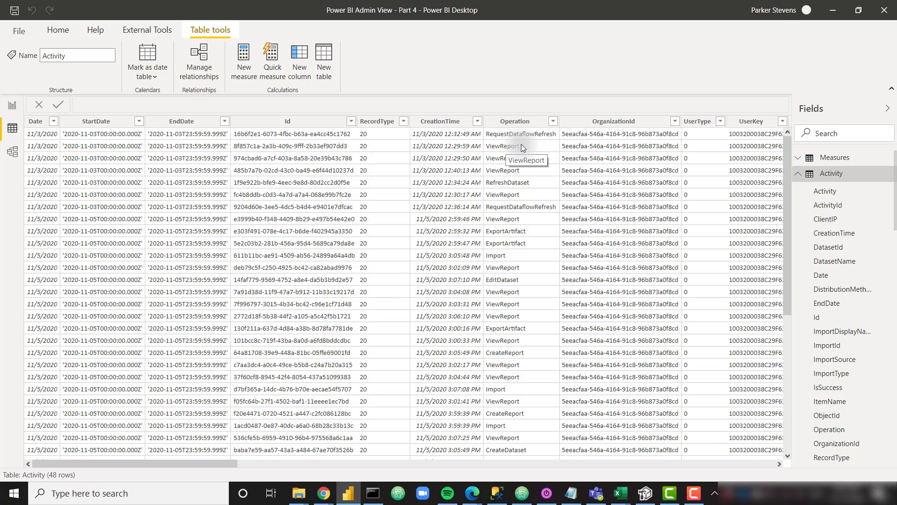
mouse_move(522, 185)
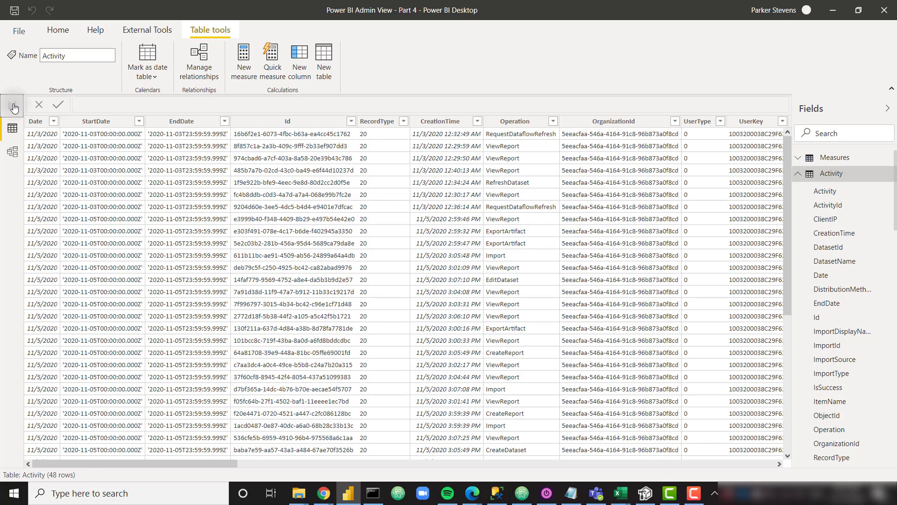
Switch to Report view and select the Users (5) and Activities (48) cards
click(12, 107)
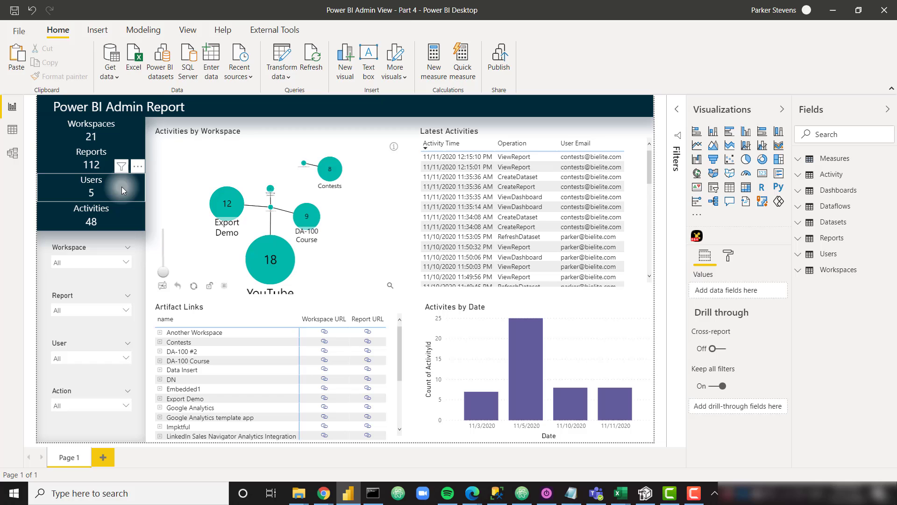
click(90, 188)
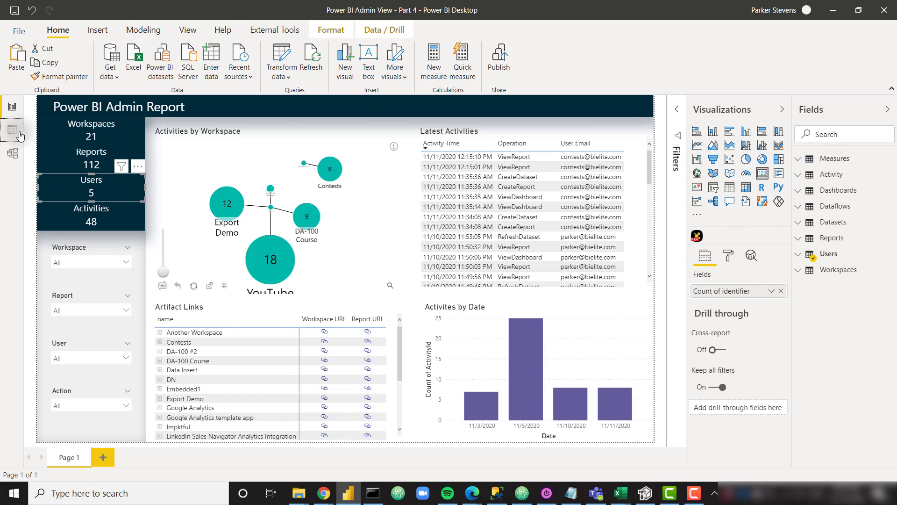
click(12, 127)
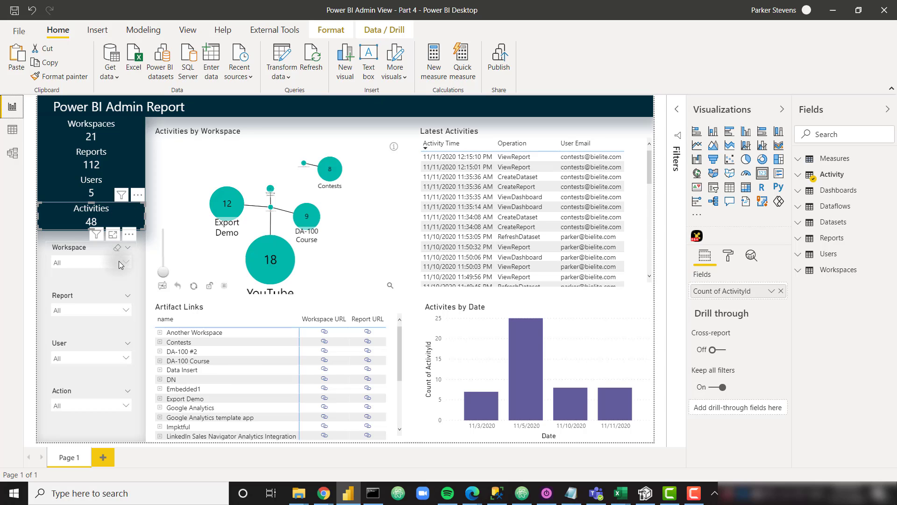
click(128, 262)
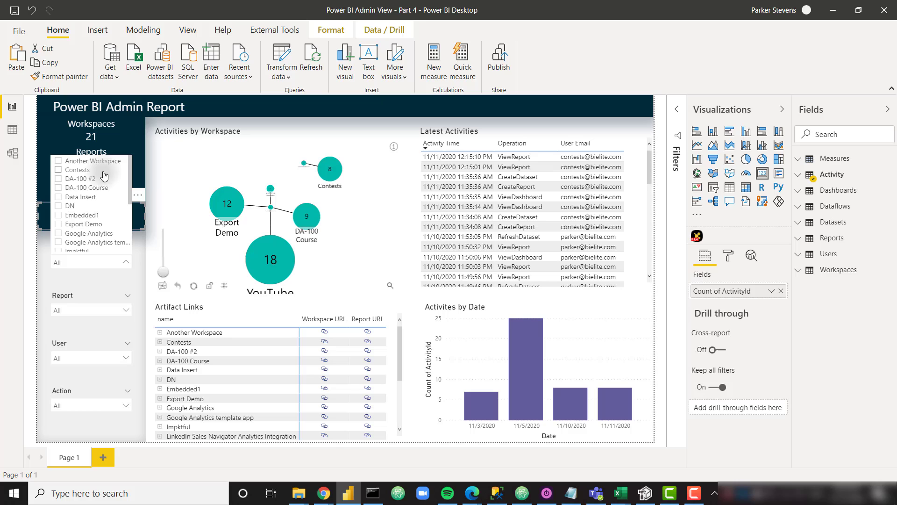
mouse_move(91, 174)
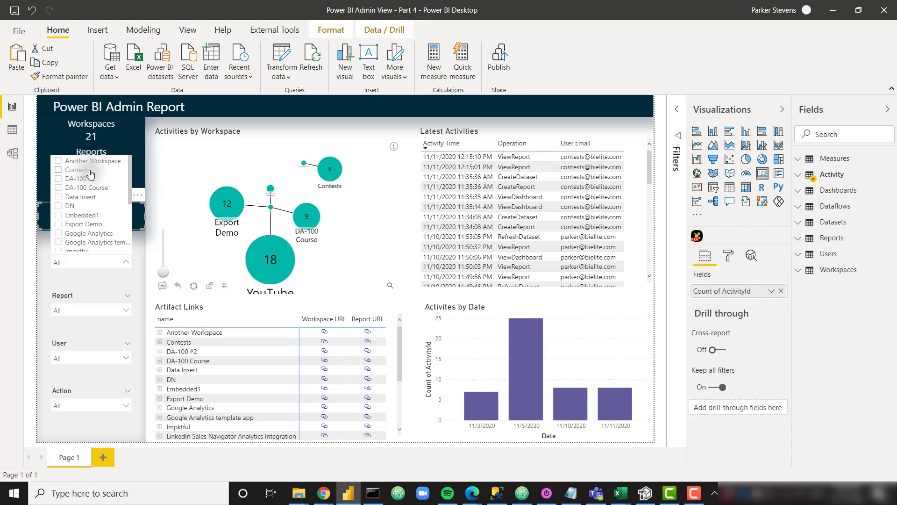
click(59, 170)
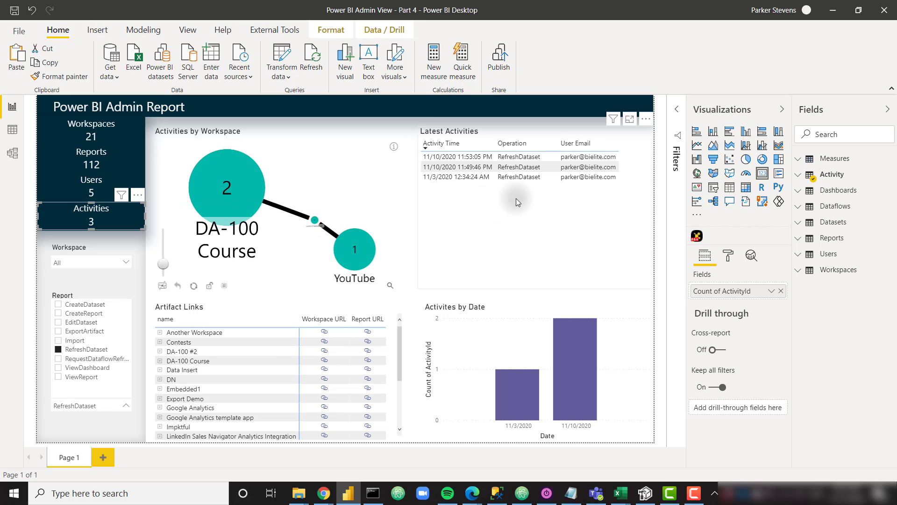
mouse_move(83, 362)
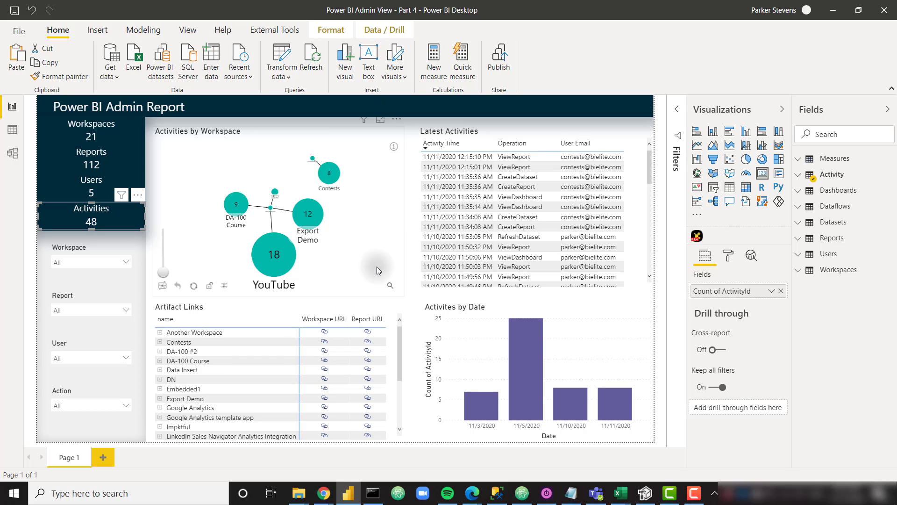
mouse_move(394, 252)
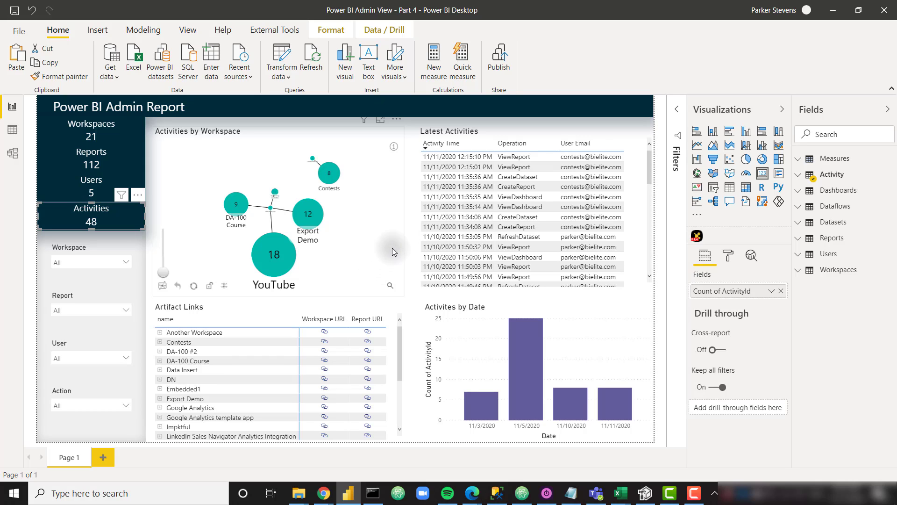
mouse_move(376, 250)
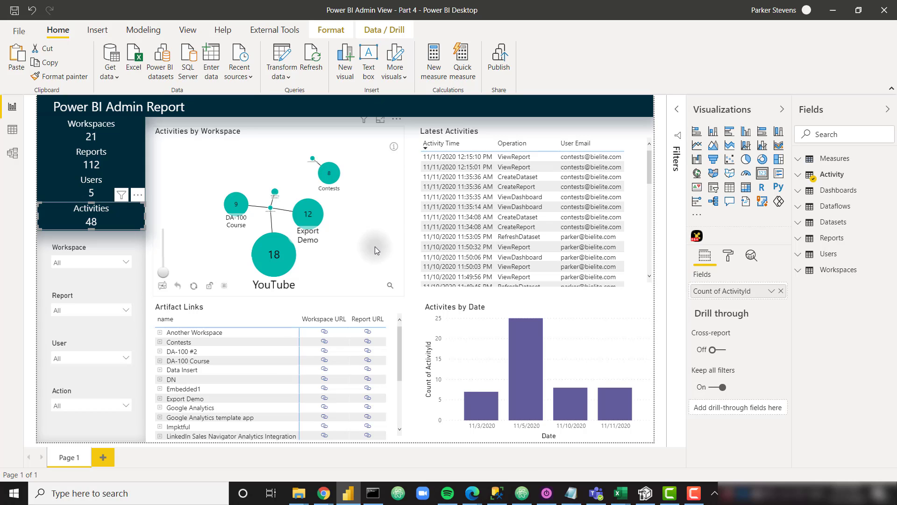
mouse_move(350, 268)
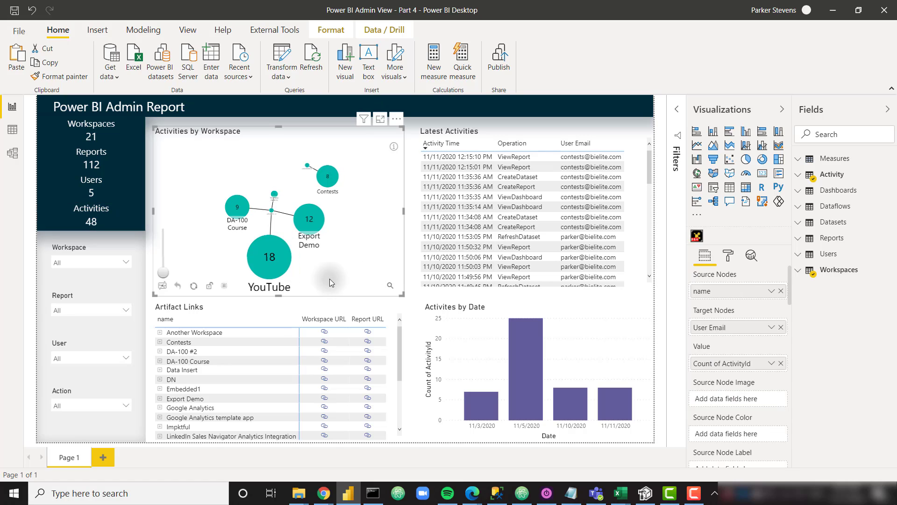
click(270, 256)
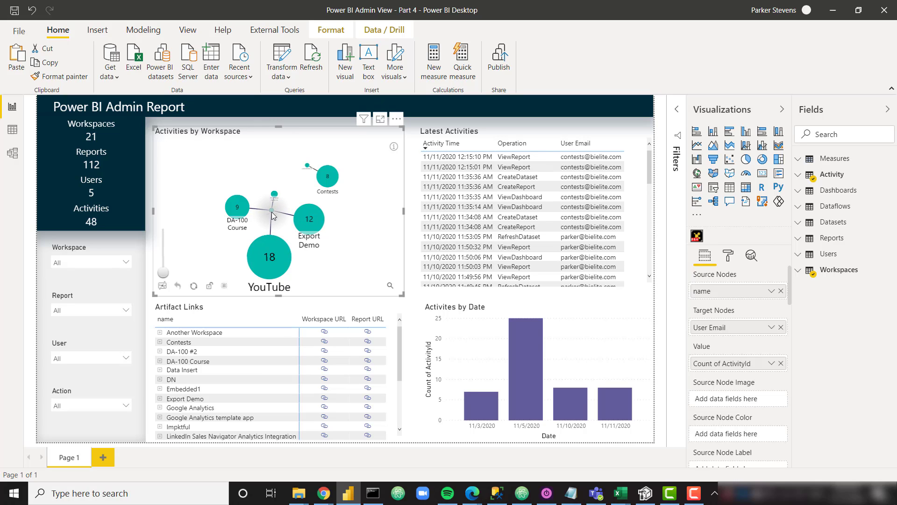
click(237, 206)
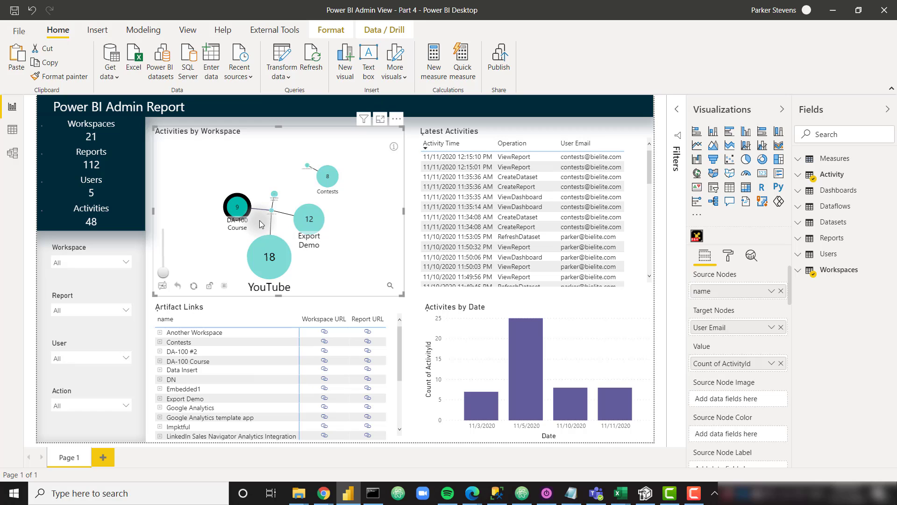
click(237, 207)
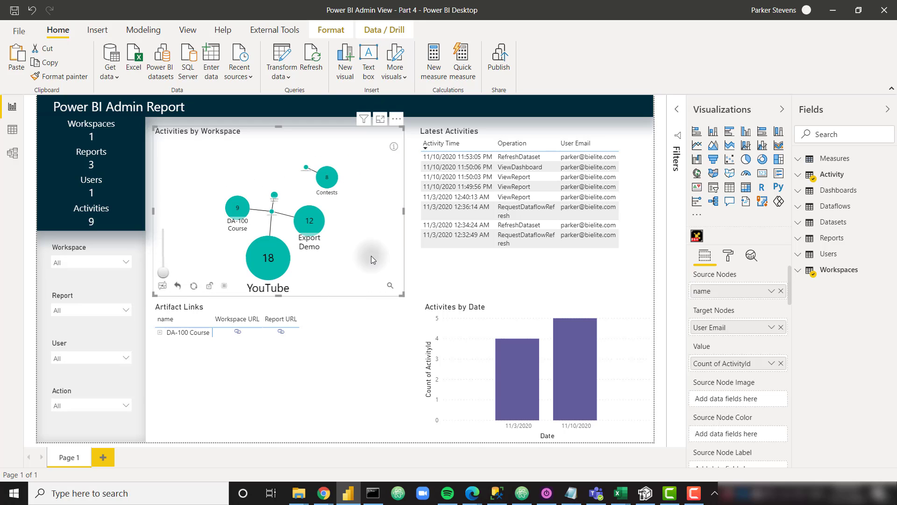
click(311, 57)
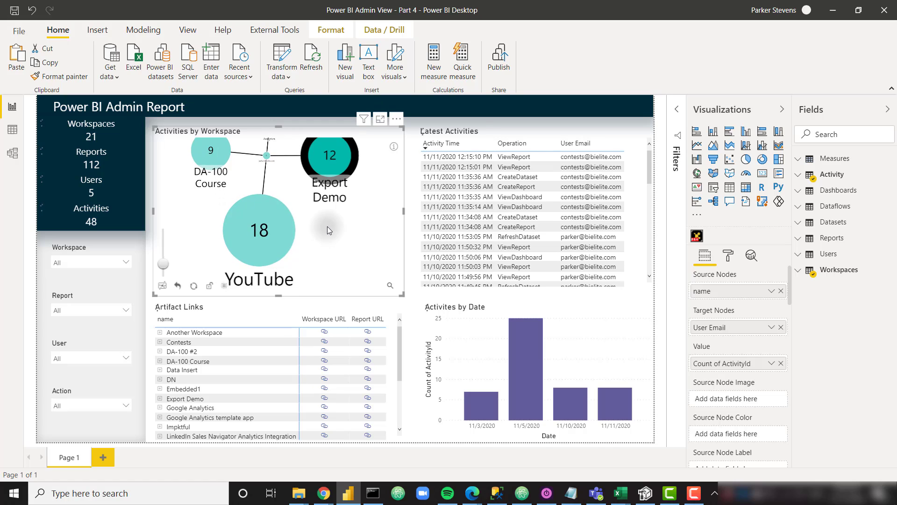
click(258, 230)
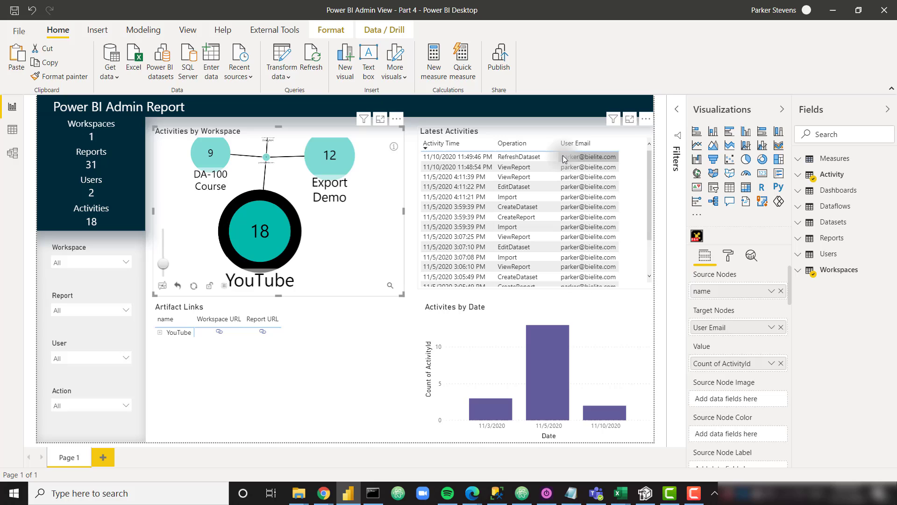
mouse_move(530, 164)
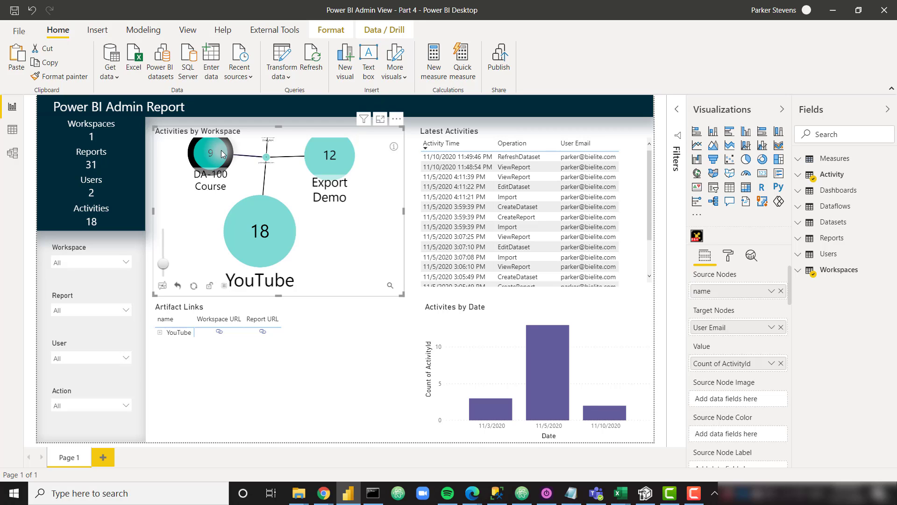
click(210, 153)
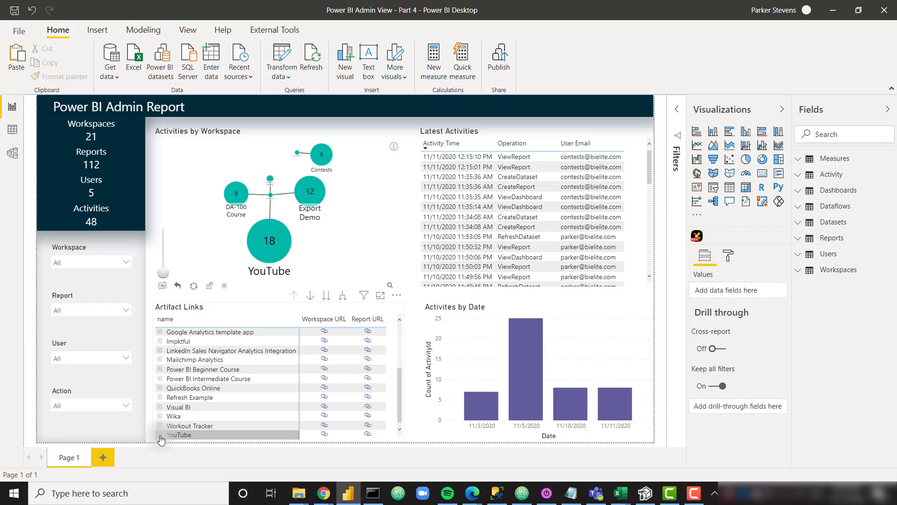
Expand YouTube in the Artifact Links matrix and follow a report's URL link
click(161, 435)
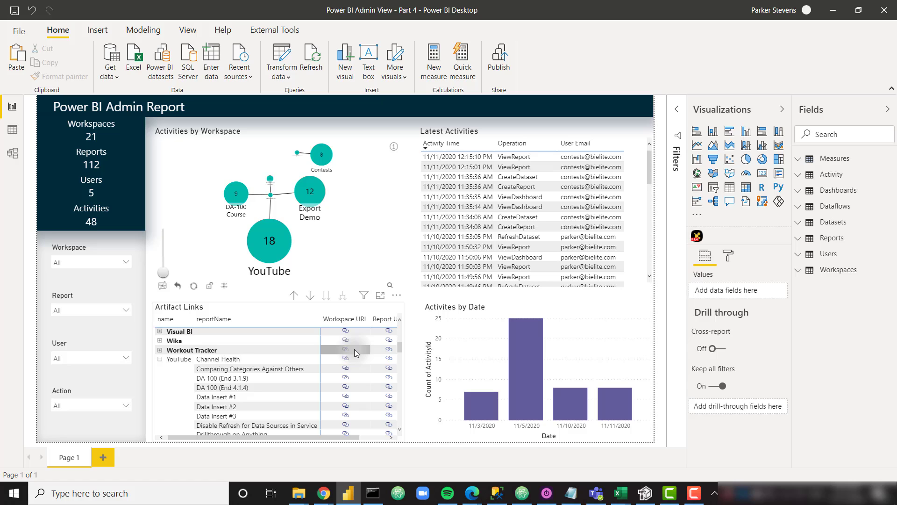
scroll(right, 3)
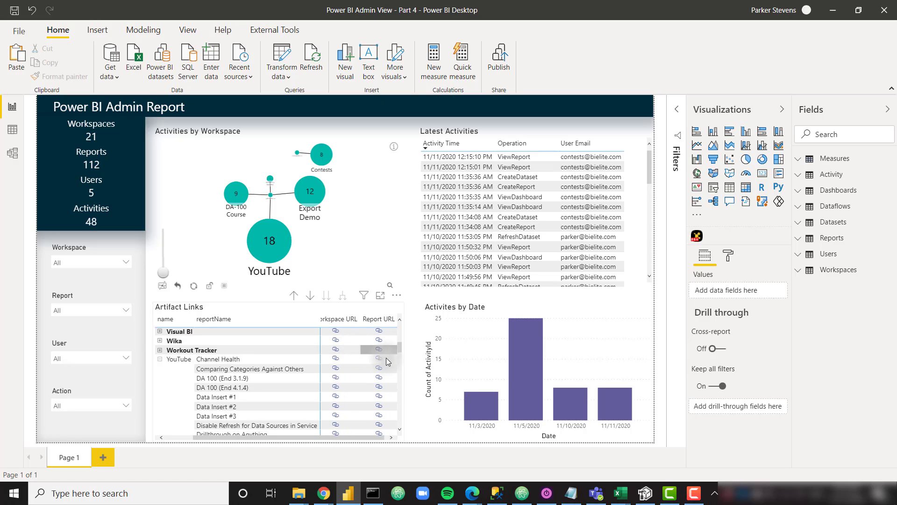
click(328, 364)
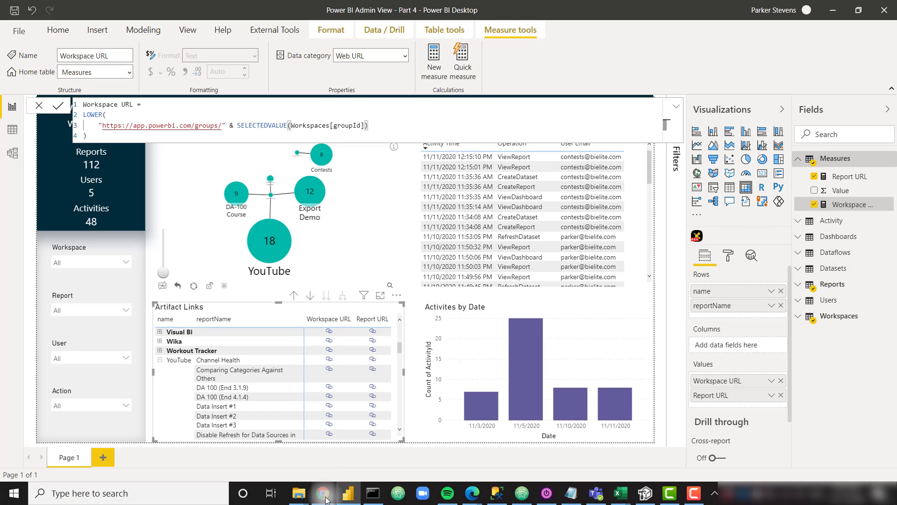
Switch to Chrome to see the YouTube workspace's app.powerbi.com/groups URL
click(324, 492)
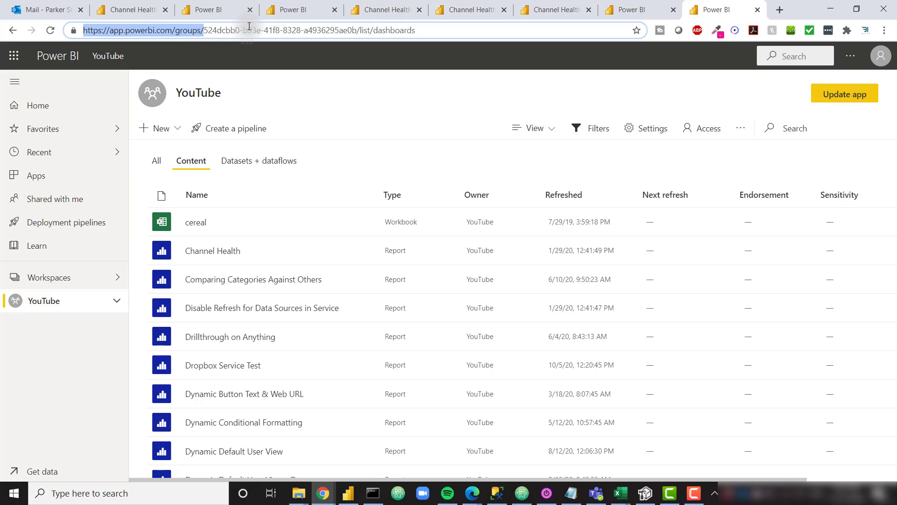
Back in Power BI Desktop, review the Report URL measure's DAX formula
click(347, 493)
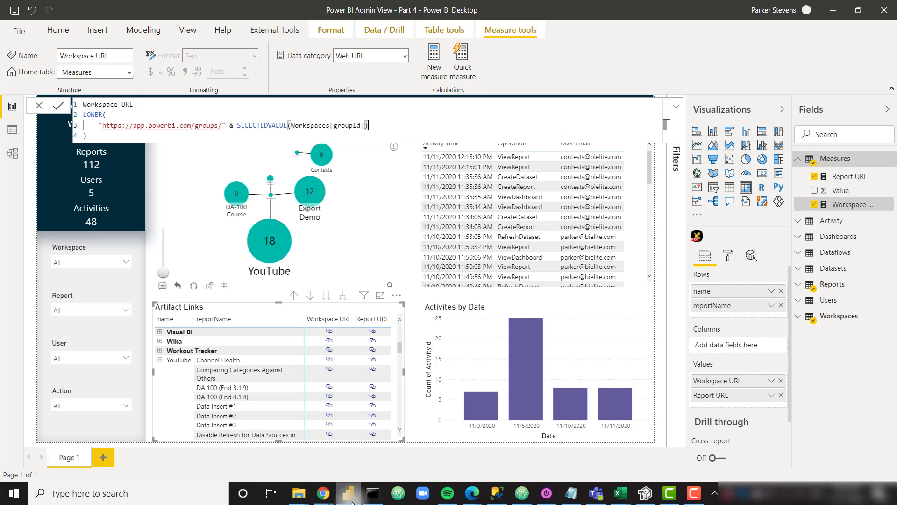
mouse_move(103, 127)
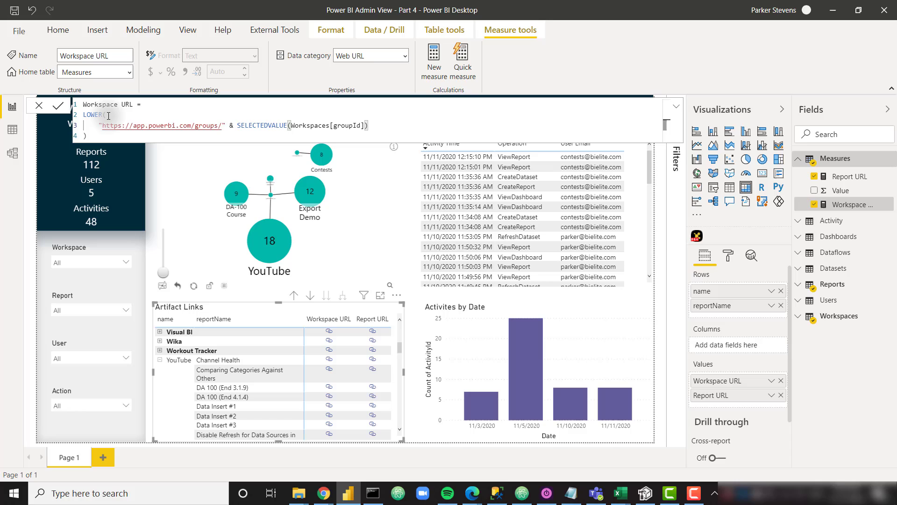
mouse_move(291, 127)
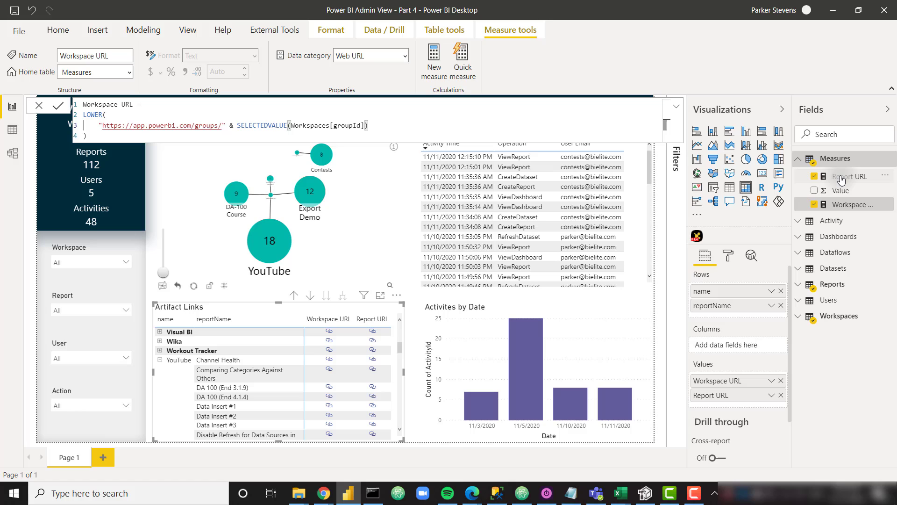
click(852, 176)
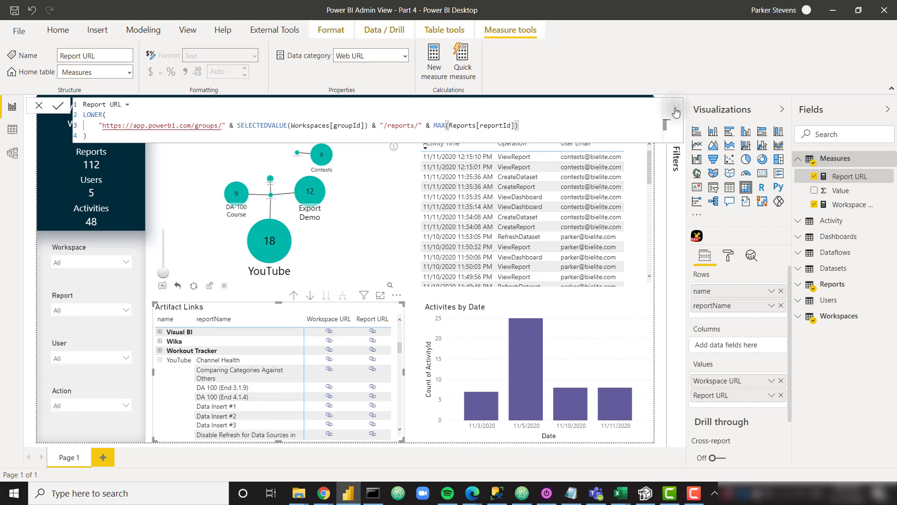
mouse_move(678, 112)
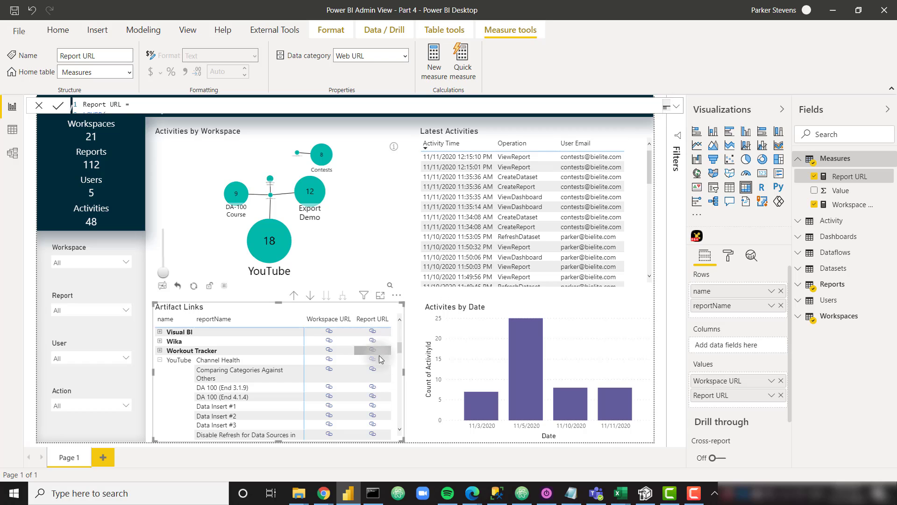
scroll(down, 3)
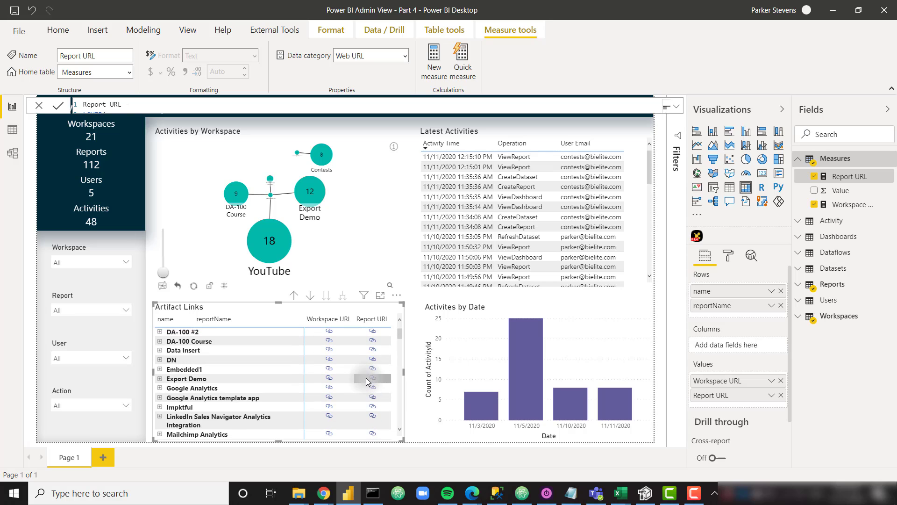
mouse_move(397, 366)
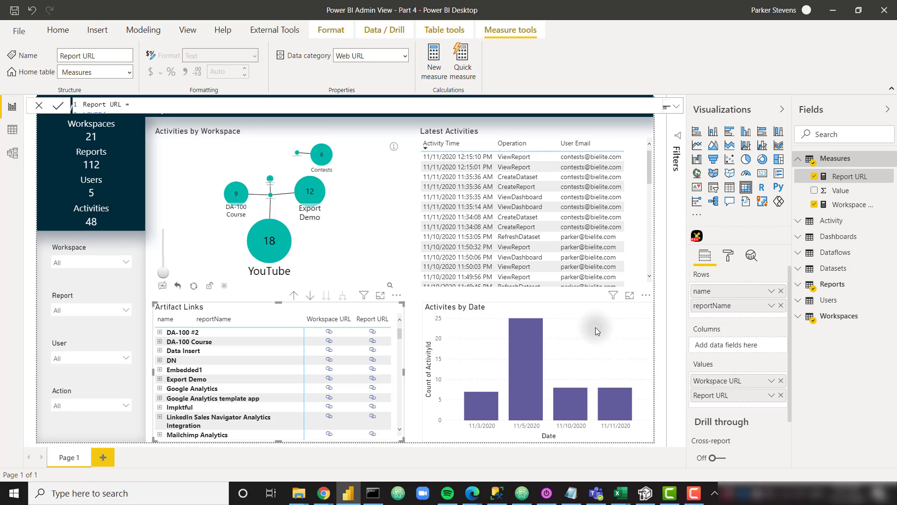
mouse_move(615, 344)
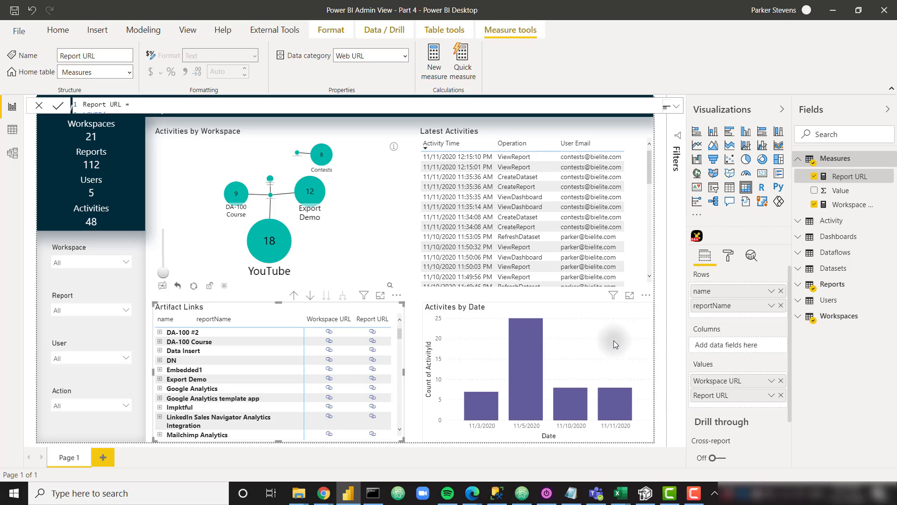